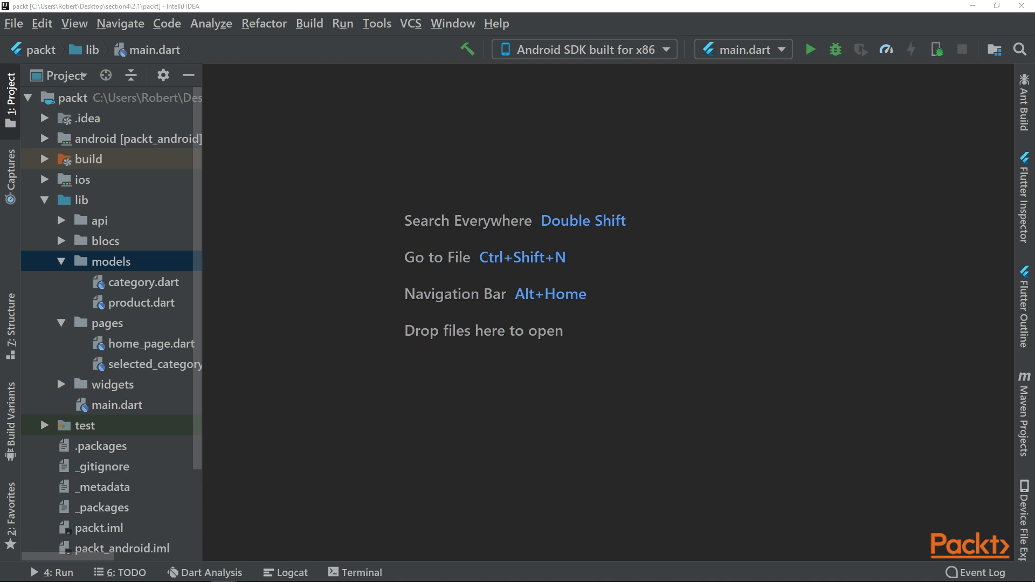
{"action": "mouse_move", "coordinate": [130, 264]}
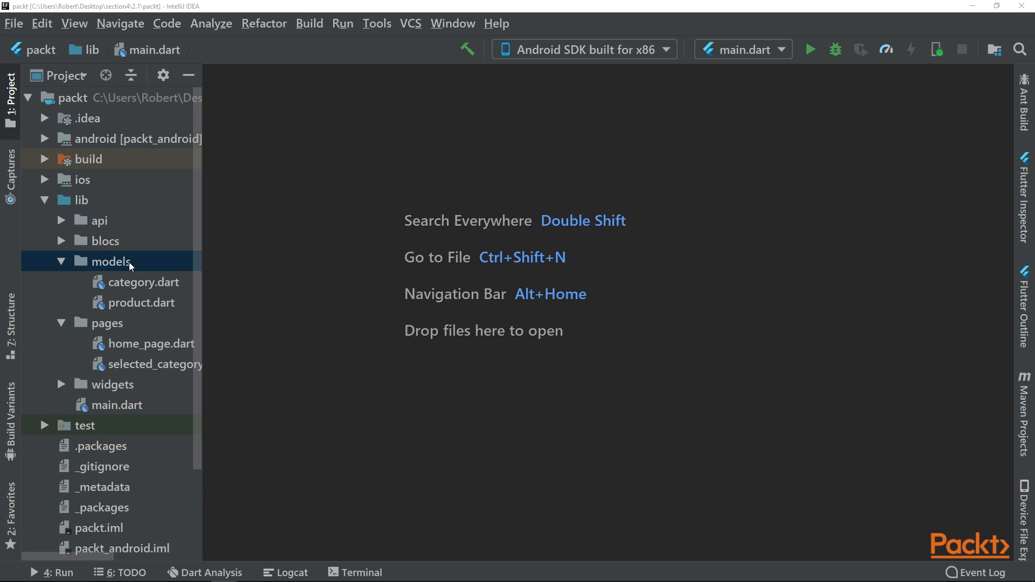
- Create a new Dart file named cart inside the models folder
{"action": "right_click", "coordinate": [111, 261]}
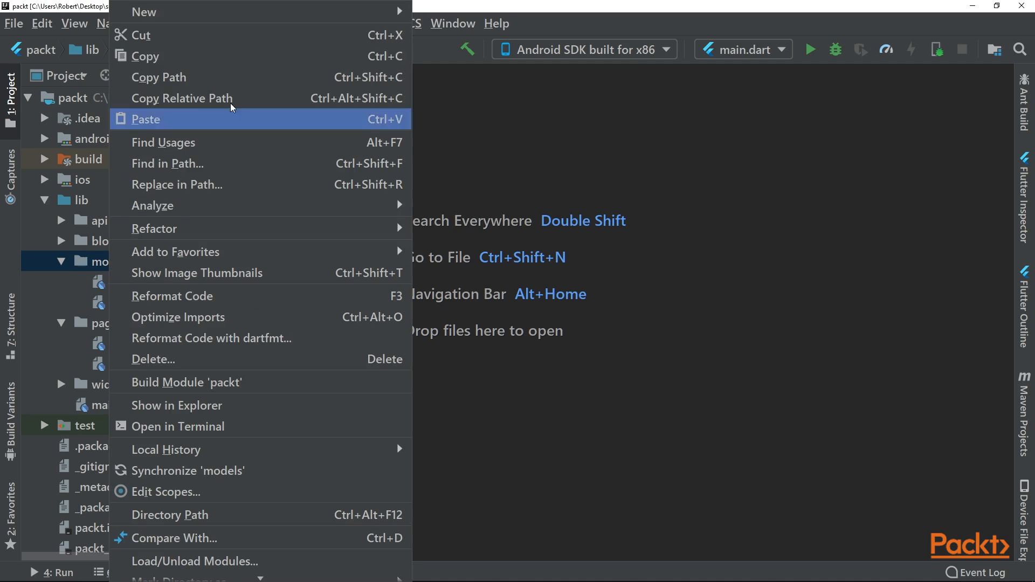
{"action": "mouse_move", "coordinate": [143, 12]}
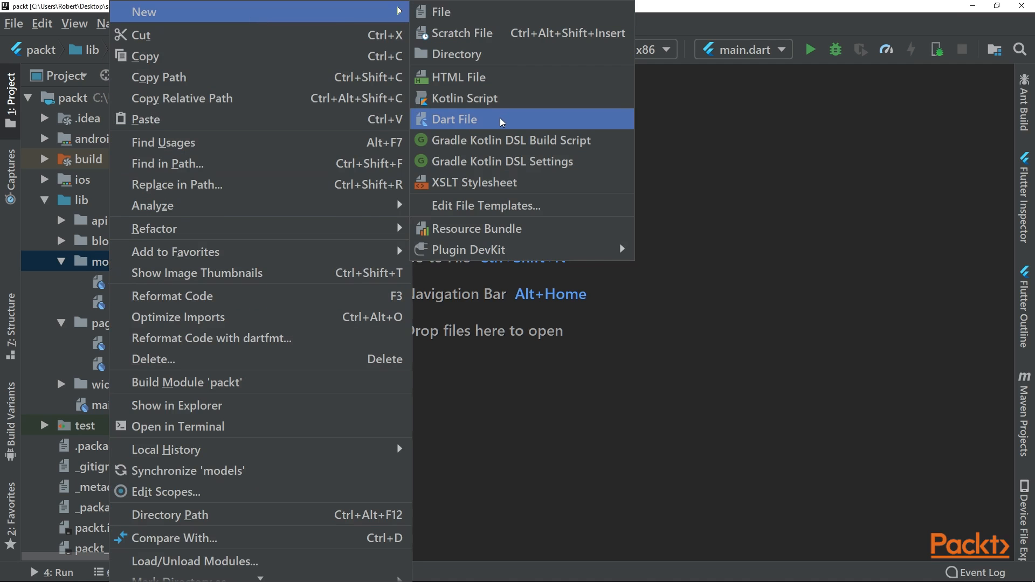
{"action": "left_click", "coordinate": [457, 120]}
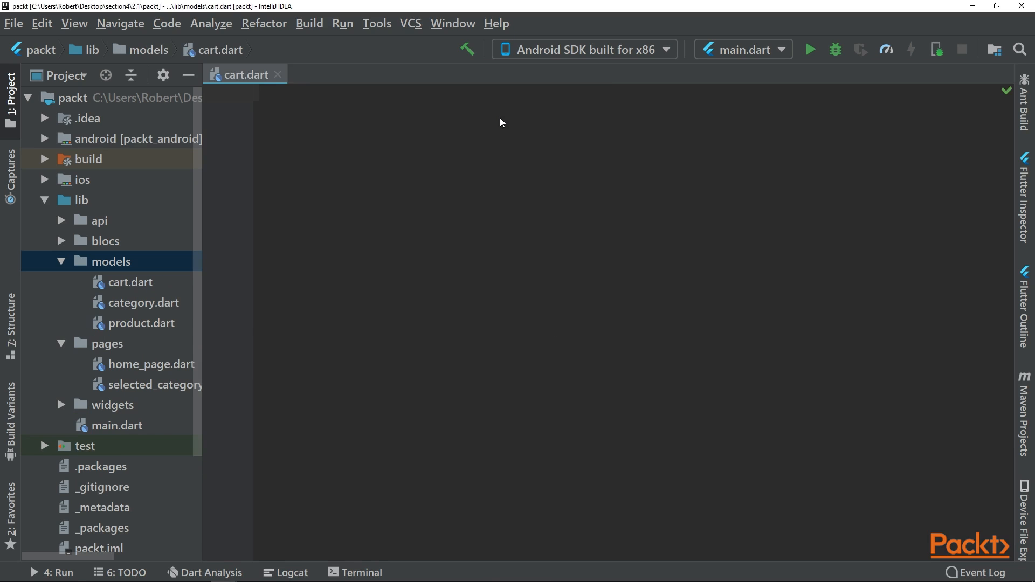
- Write class Cart with int itemCount = 0 and List<Product> products = List(), importing product.dart
{"action": "left_click", "coordinate": [259, 94]}
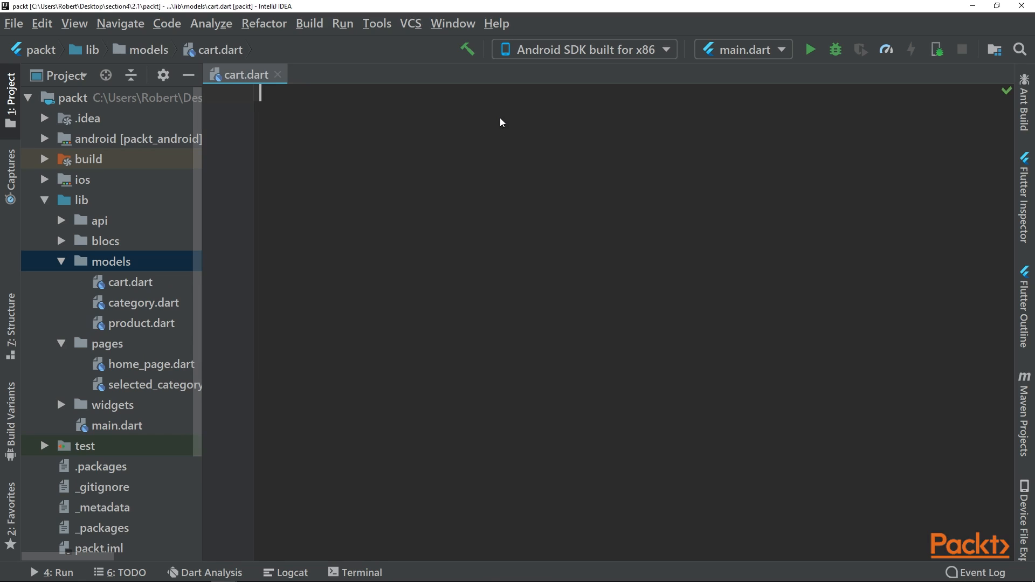
{"action": "type", "text": "class Cart{"}
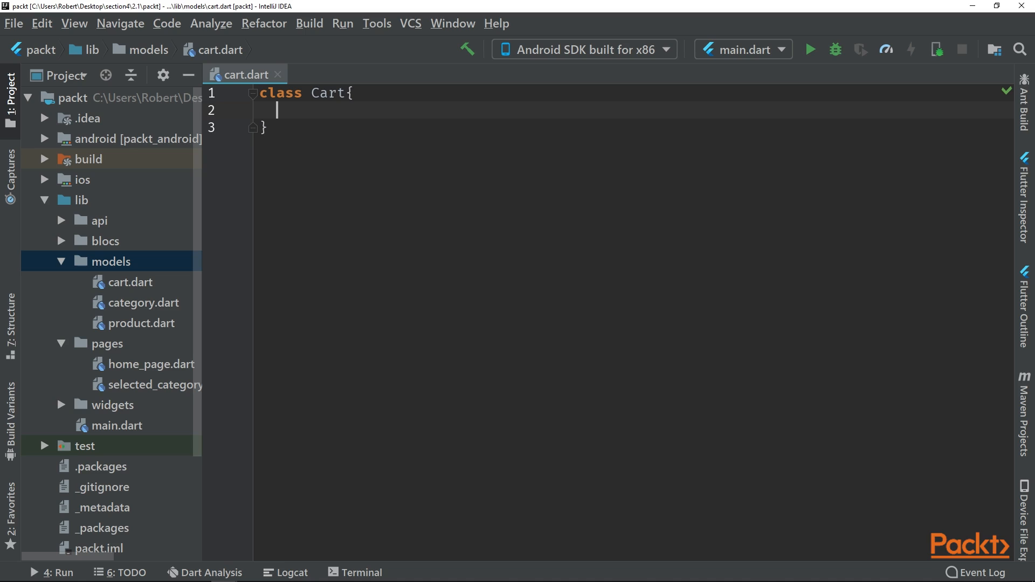
{"action": "type", "text": "int itemCount ="}
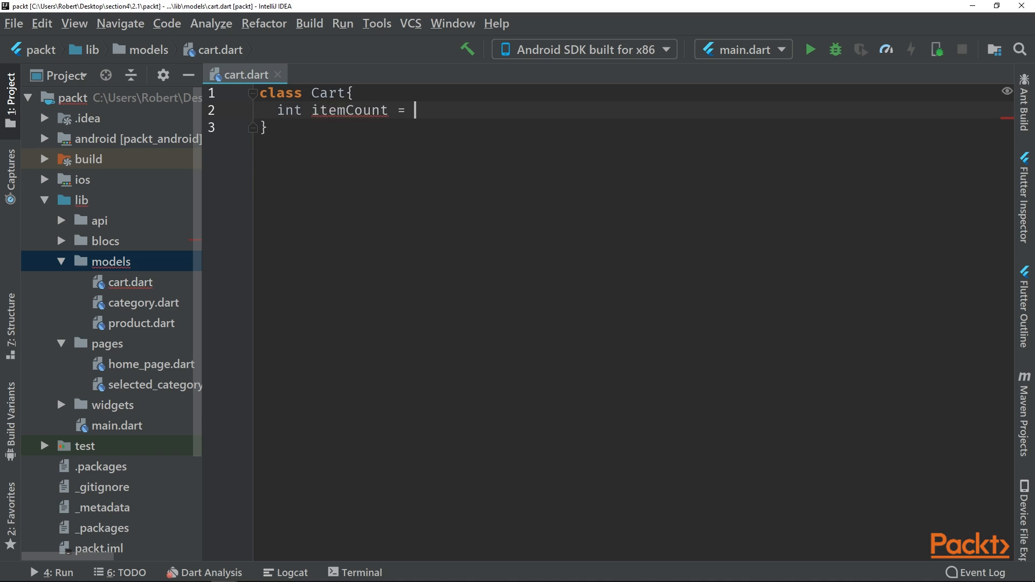
{"action": "type", "text": "0;"}
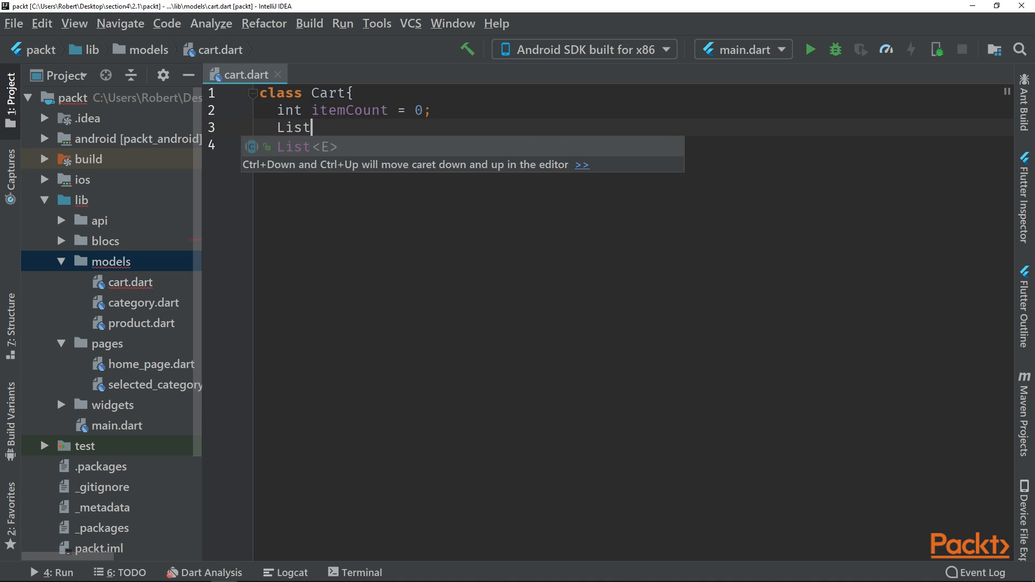
{"action": "type", "text": "<Product>"}
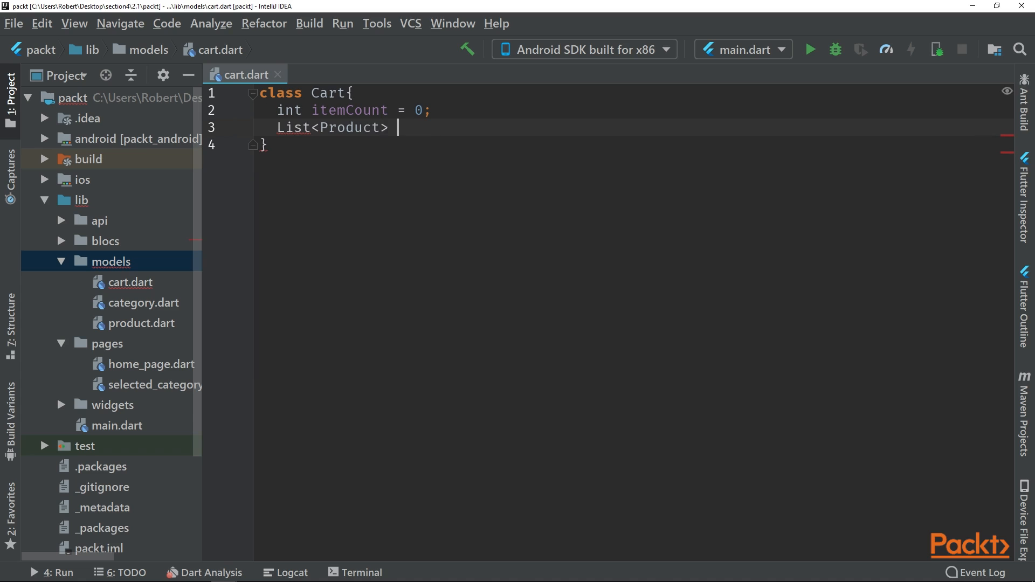
{"action": "type", "text": "products = List();"}
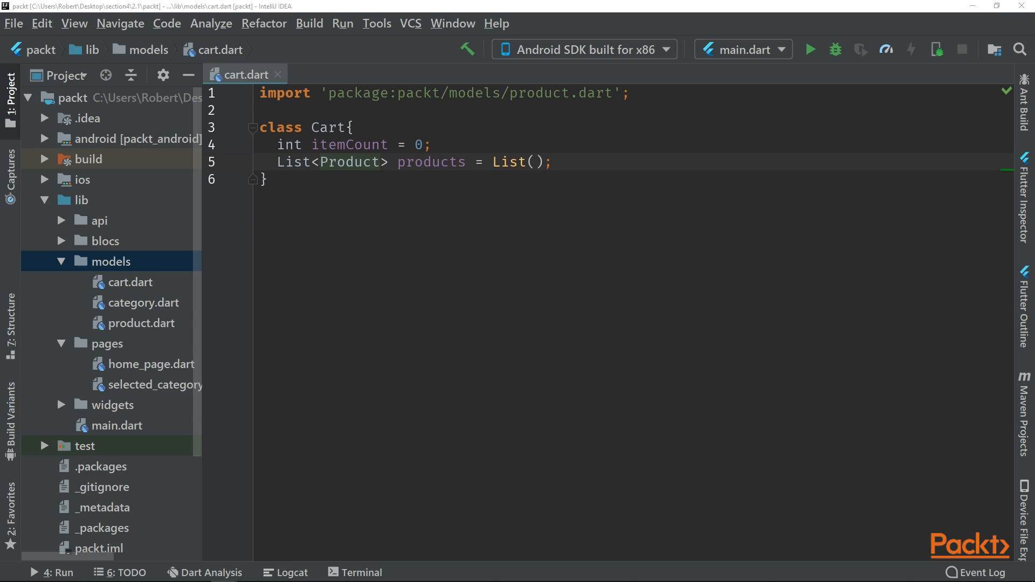
- Create a new Dart file named cart_page inside the pages folder
{"action": "left_click", "coordinate": [106, 343]}
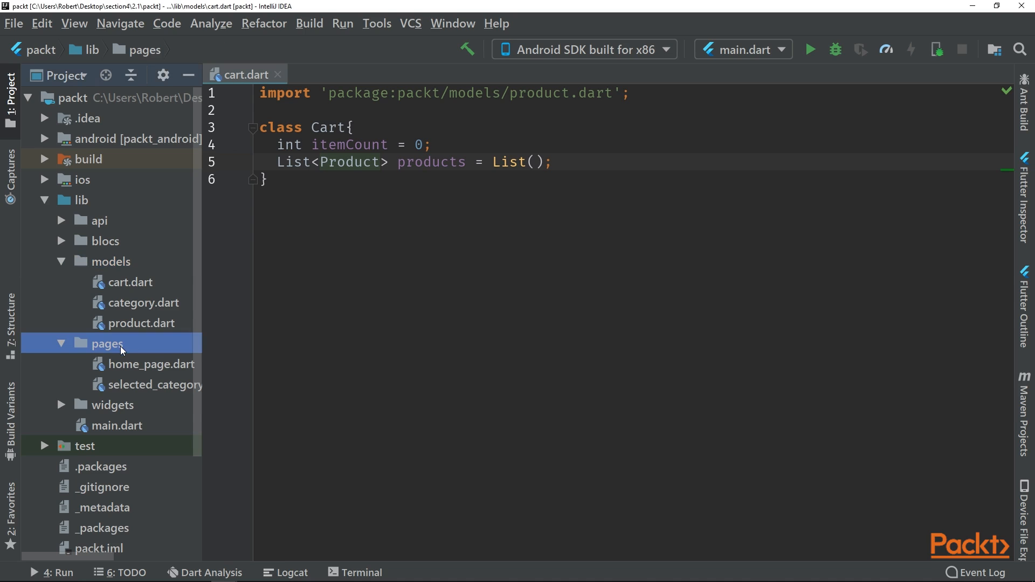
{"action": "mouse_move", "coordinate": [125, 348]}
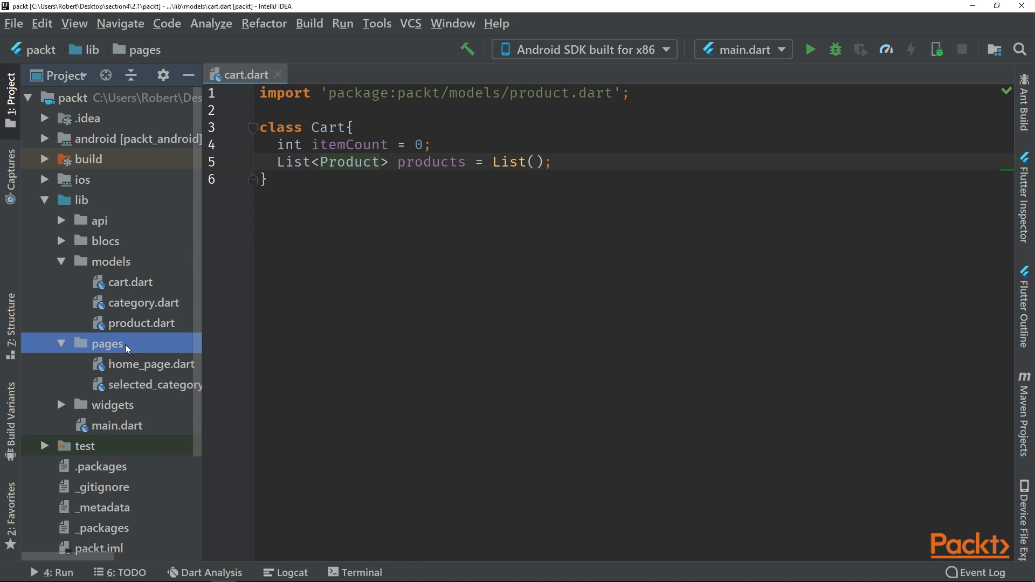
{"action": "right_click", "coordinate": [108, 342]}
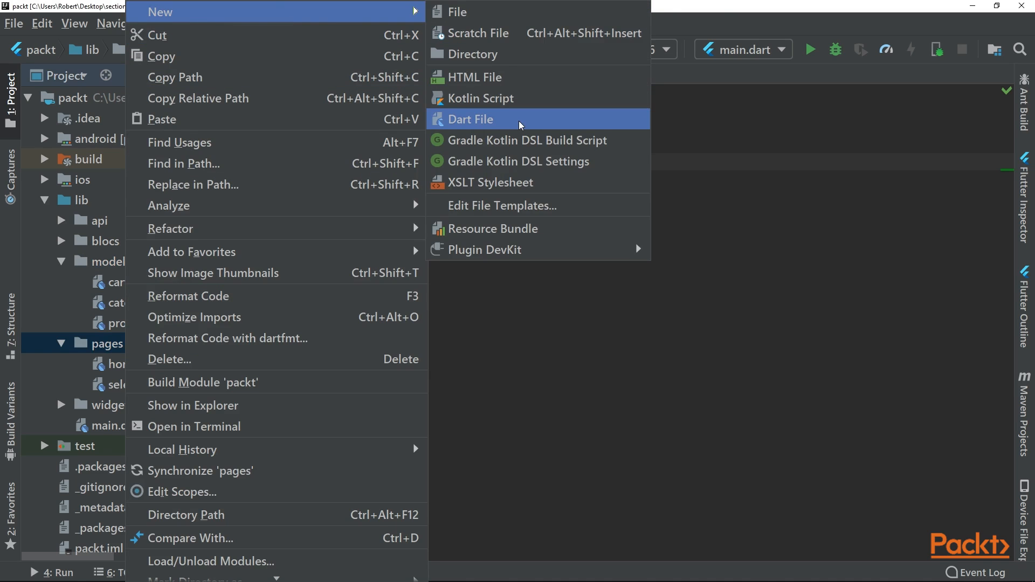
{"action": "left_click", "coordinate": [471, 120]}
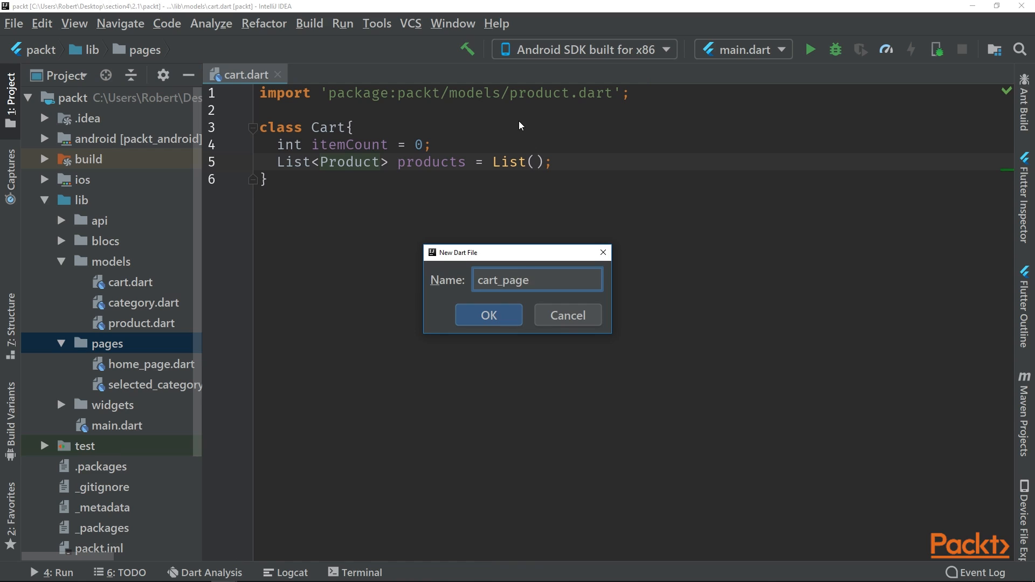
{"action": "left_click", "coordinate": [487, 315]}
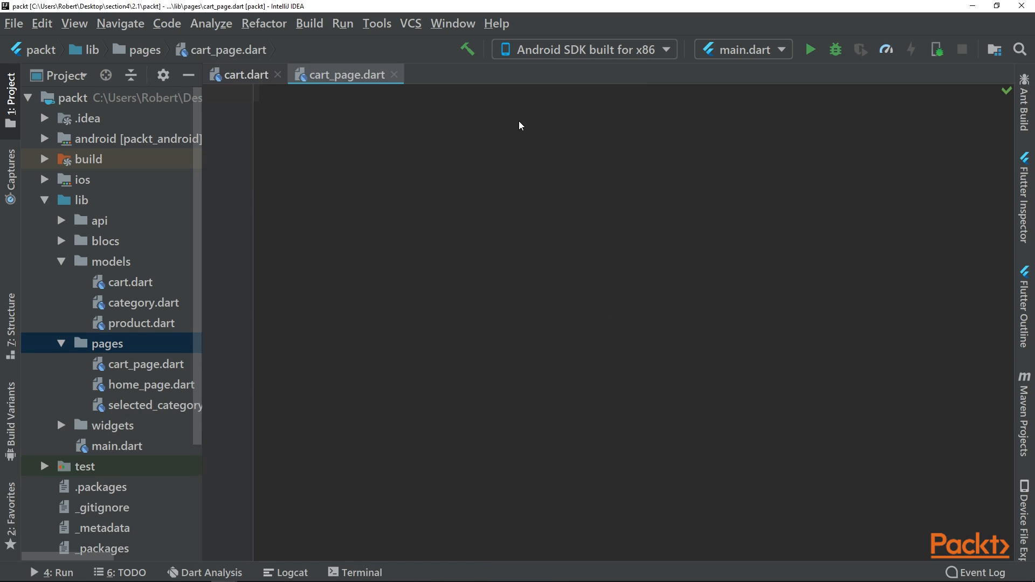
- Expand the stless template into CartPage returning a Scaffold with AppBar title Text('Cart')
{"action": "type", "text": "st"}
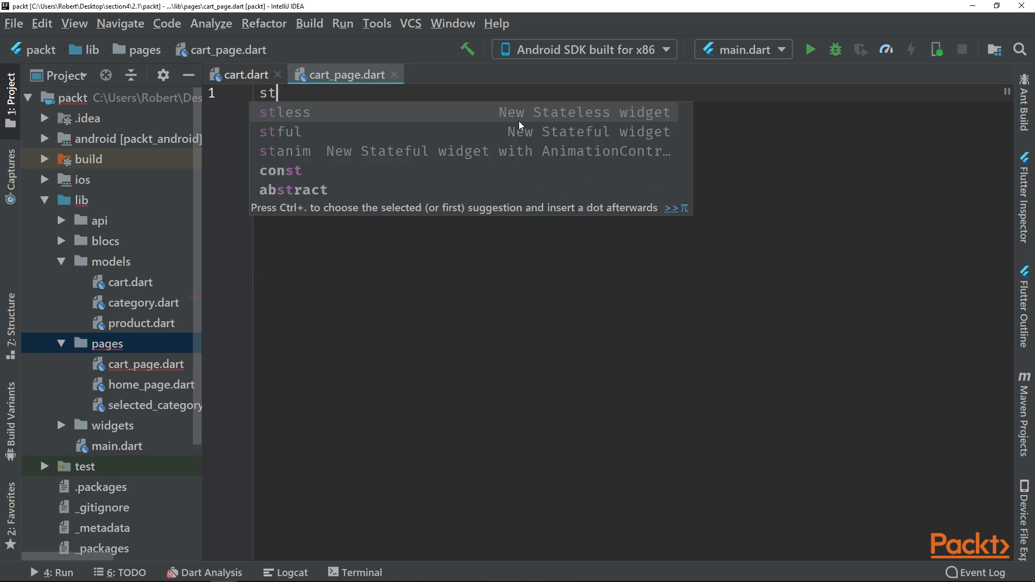
{"action": "type", "text": "l"}
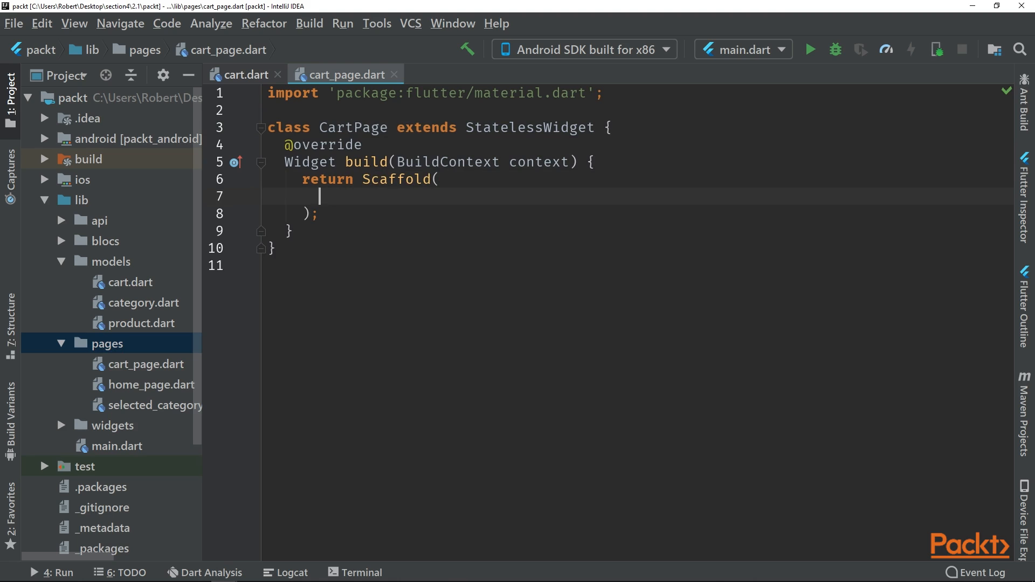
{"action": "type", "text": "appBar: AppBar("}
{"action": "type", "text": "title: Text(''),"}
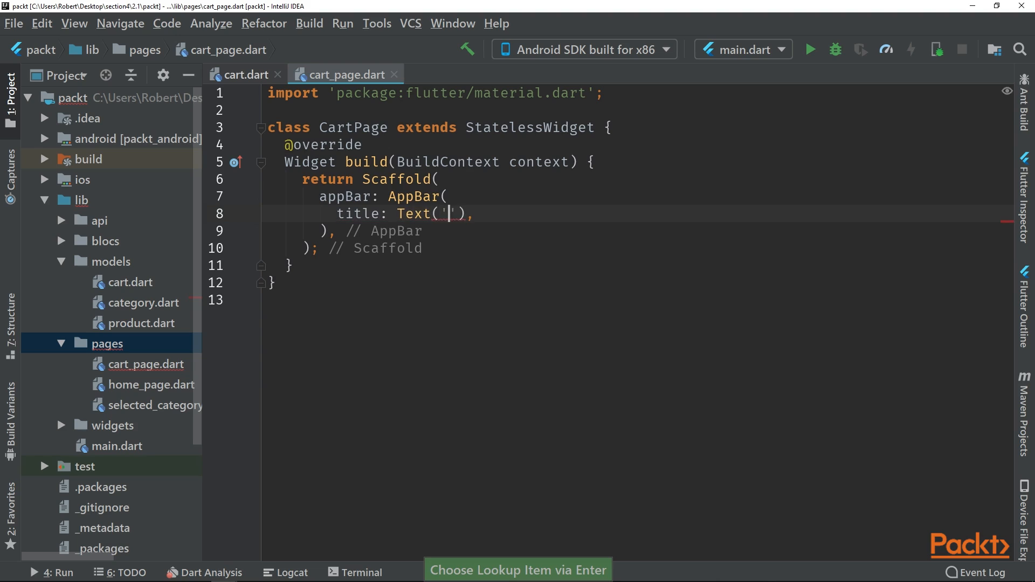
{"action": "type", "text": "Cart"}
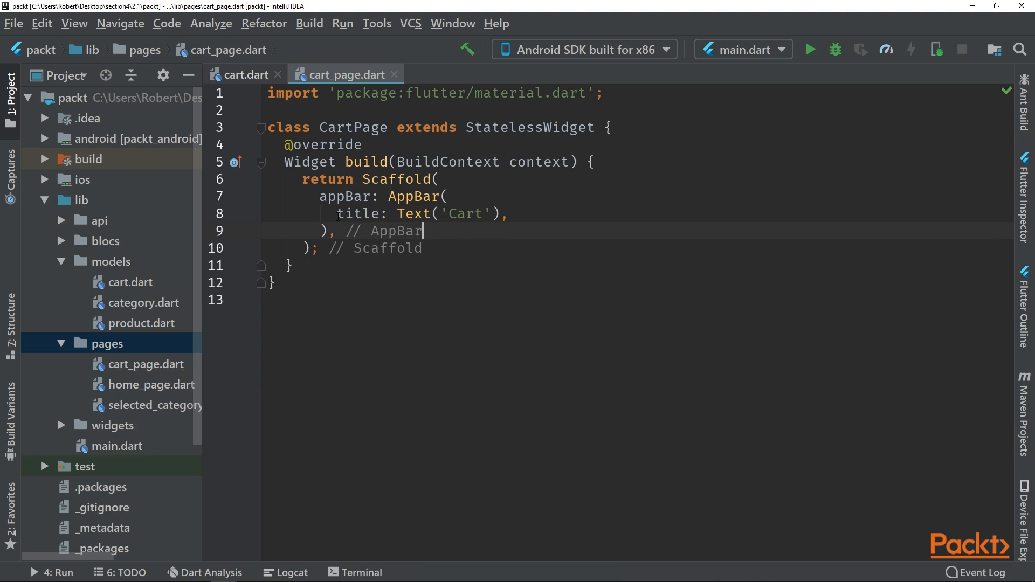
- Add body: Center(child: Text('no items in cart')) to the Scaffold
{"action": "type", "text": "body: Center("}
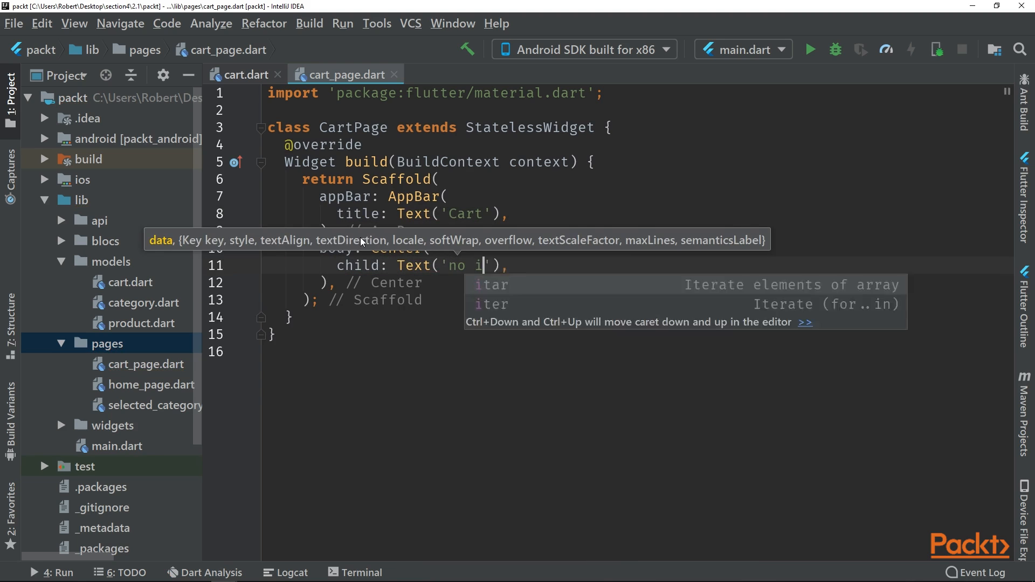
{"action": "type", "text": "tems in cart"}
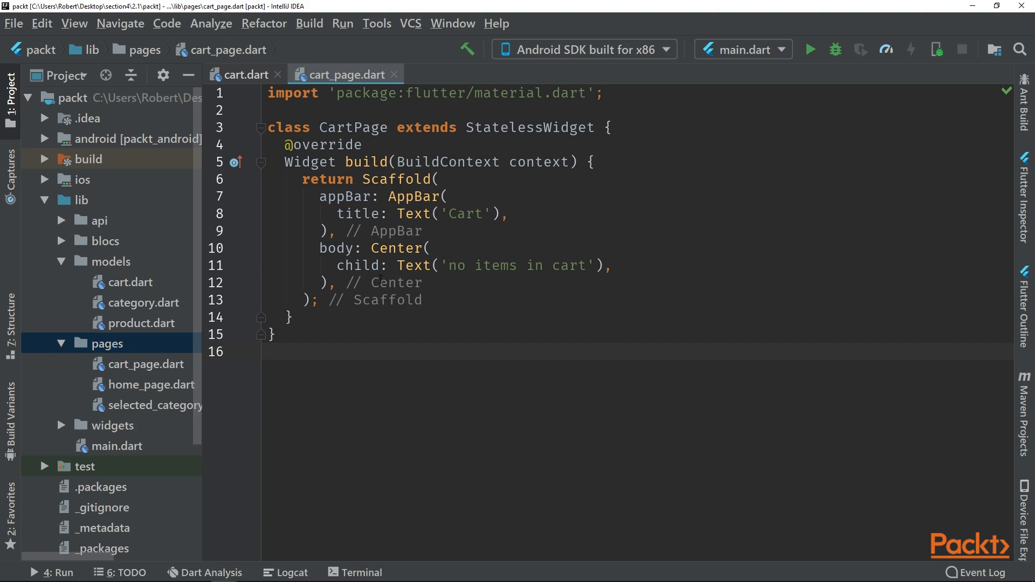